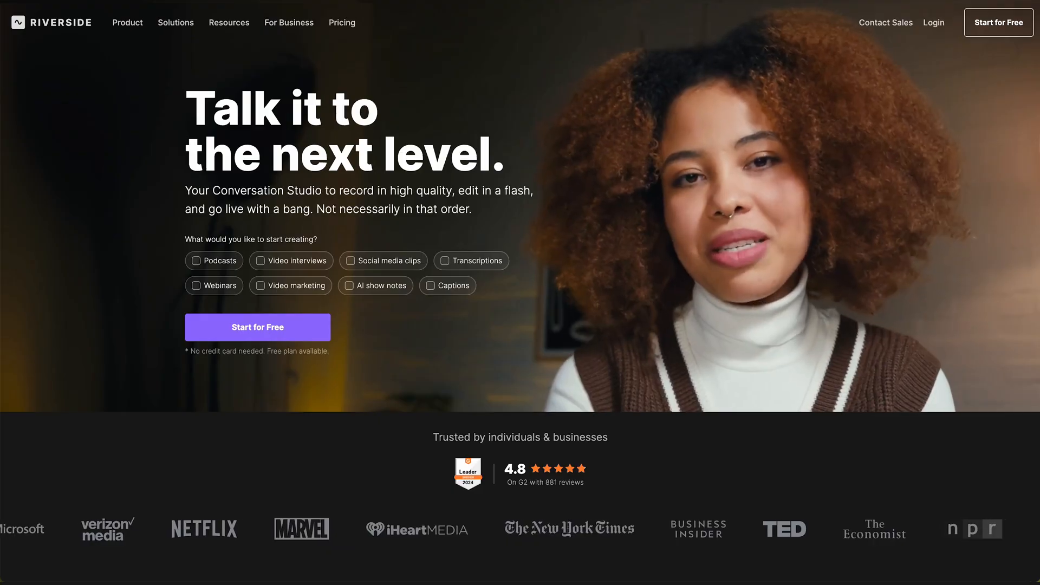
Browse the Riverside homepage offerings and head to the example project's editor
{"action": "scroll", "scroll_direction": "down", "scroll_amount": 3}
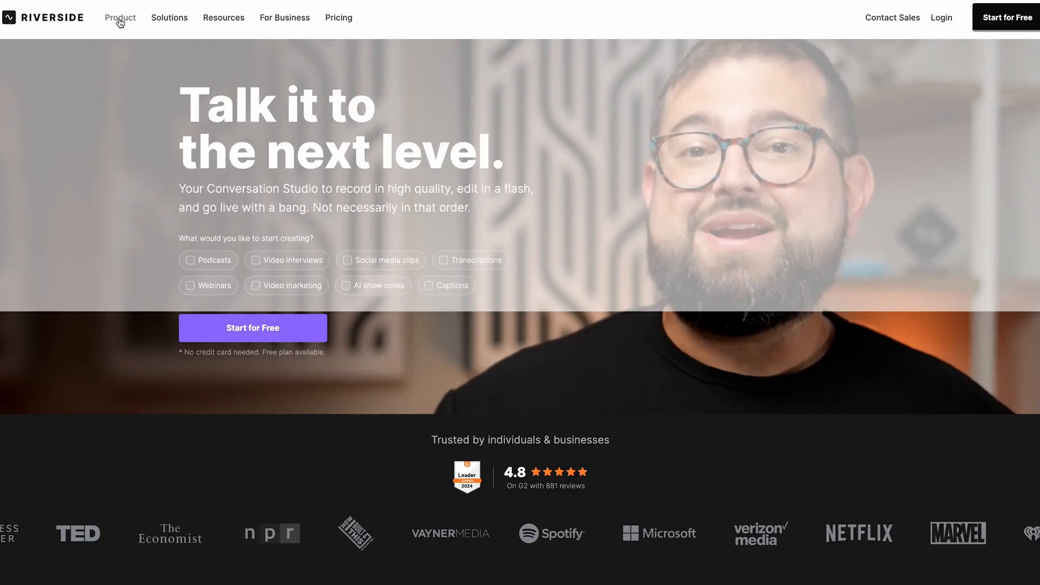
{"action": "left_click", "coordinate": [121, 18]}
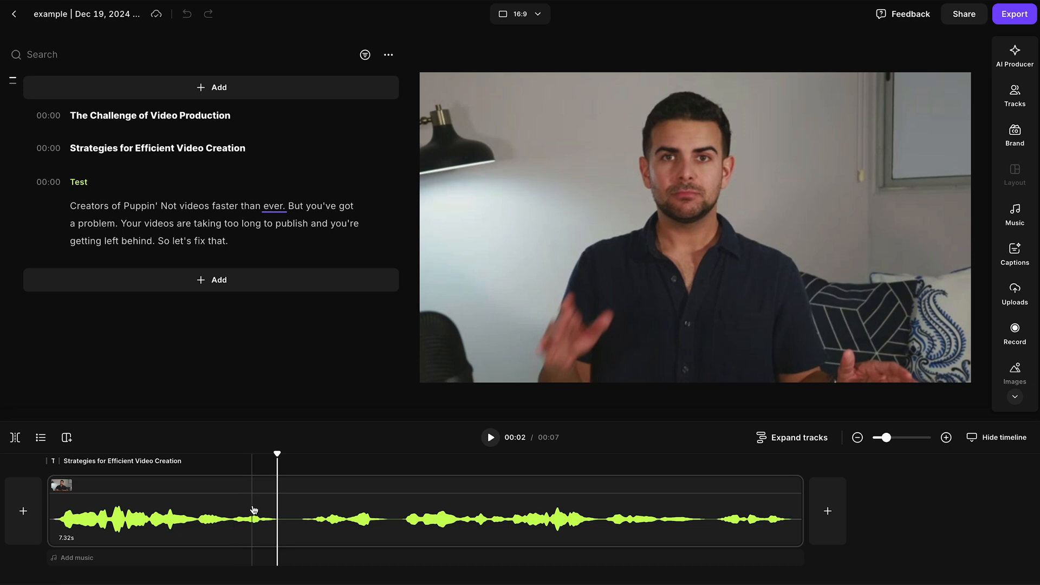
Leave the Riverside editor for Podcastle's 'Make content with confidence' homepage
{"action": "left_click", "coordinate": [490, 437]}
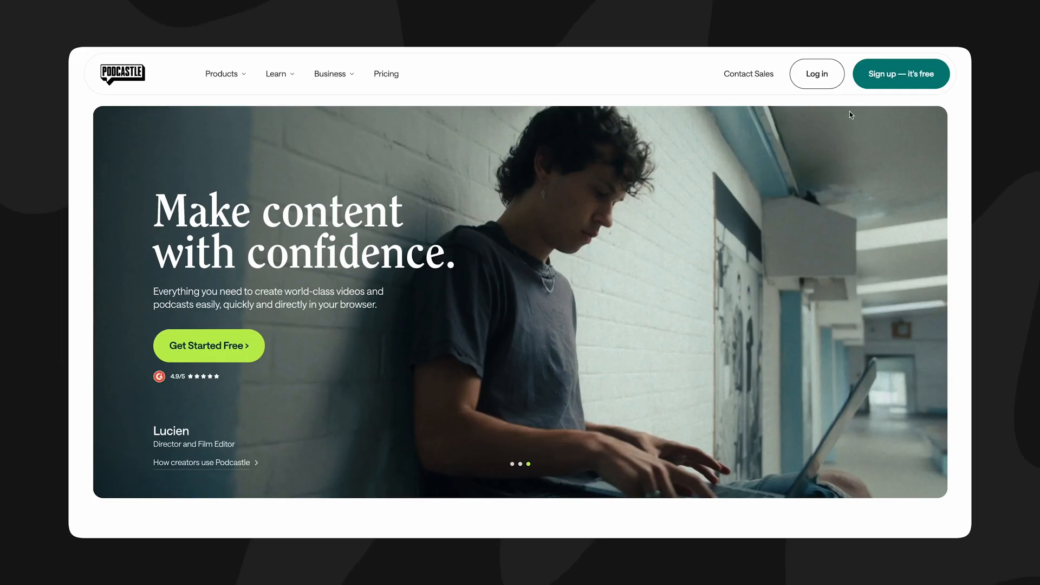
Stage the 8.83 GB 'SYNC Riverside vs Podcastle V2' video in Riverside's upload window
{"action": "left_click", "coordinate": [817, 73]}
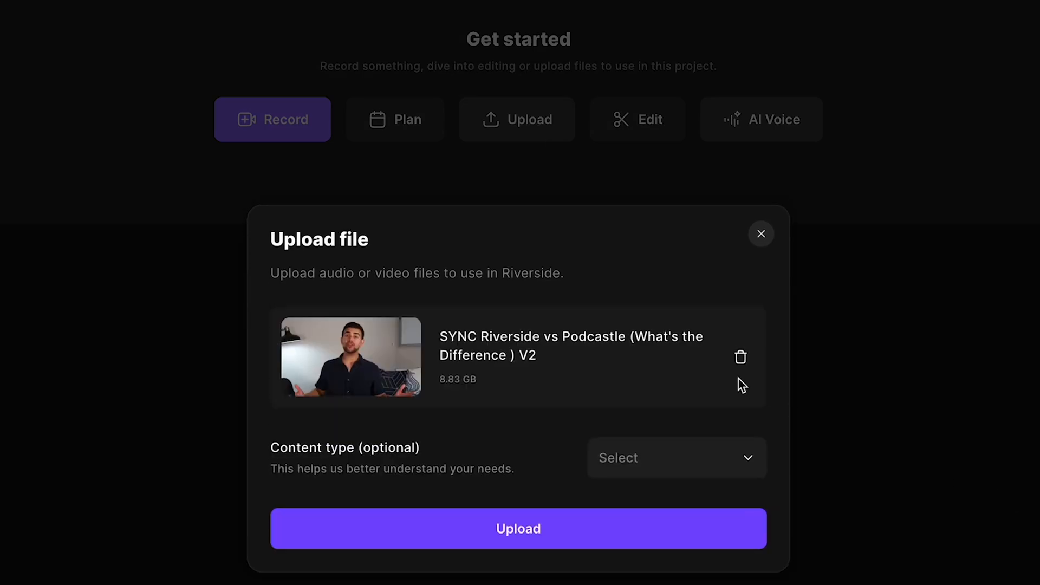
Trim the timeline clip's edge, leaving a 20:44 recording on the project page
{"action": "left_click", "coordinate": [518, 528]}
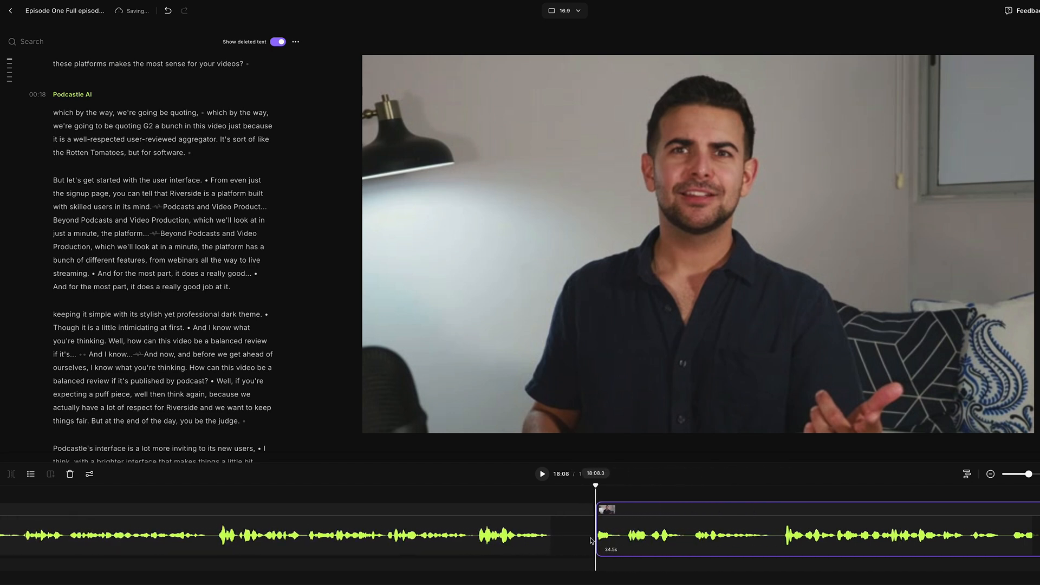
{"action": "left_click_drag", "start_coordinate": [594, 543], "coordinate": [562, 542]}
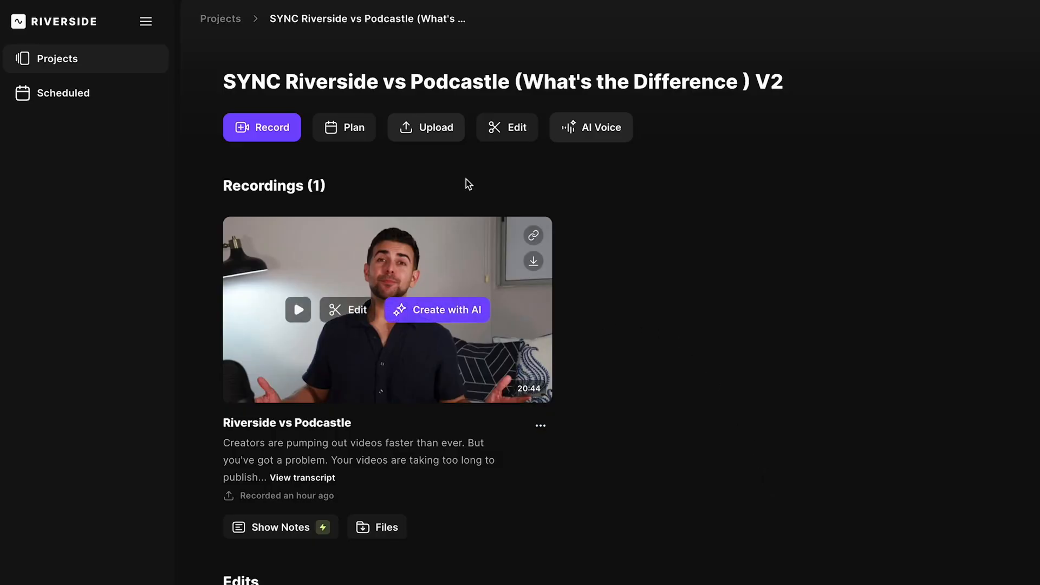
Generate Magic Clips with Auto duration and view AI show notes for PTS Ep 14 Show
{"action": "left_click", "coordinate": [348, 310]}
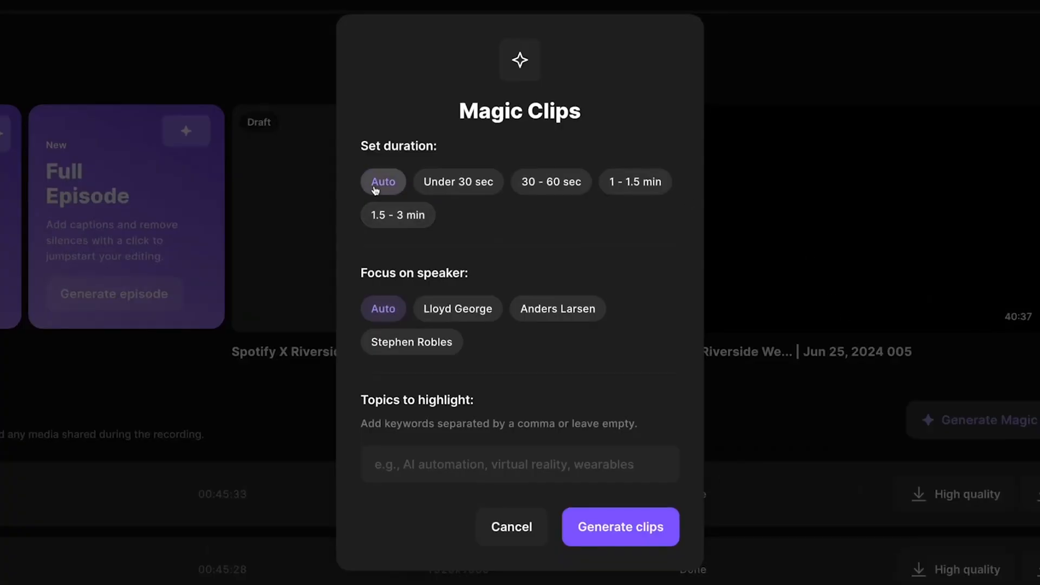
{"action": "left_click", "coordinate": [619, 527]}
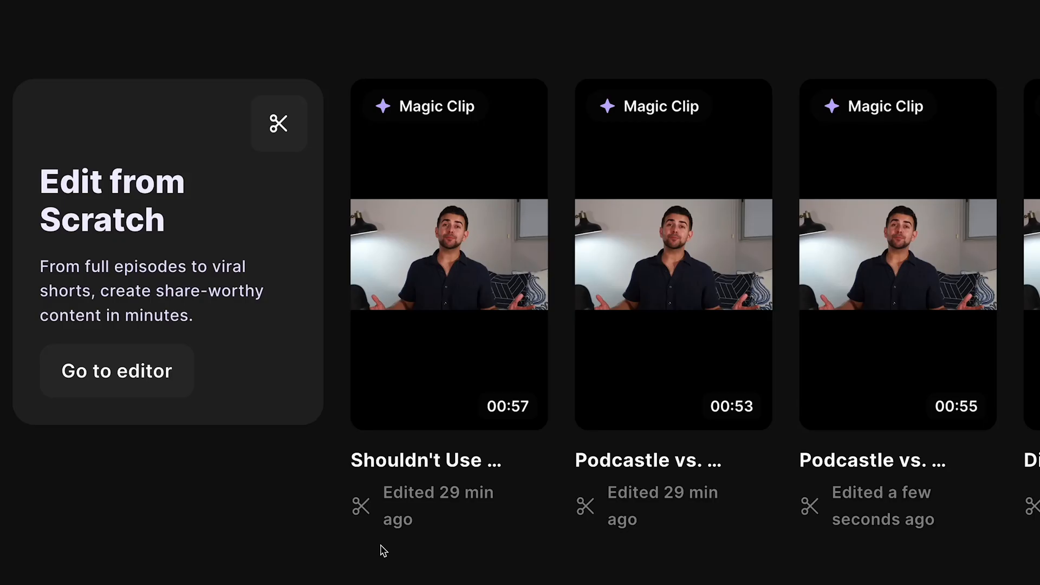
{"action": "left_click", "coordinate": [673, 255]}
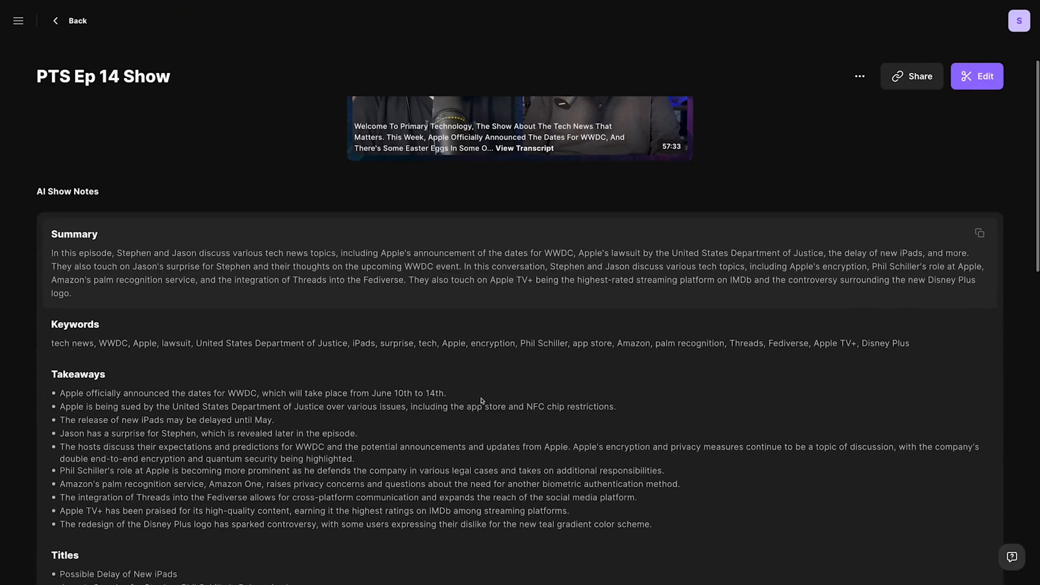
Read through the show notes before opening the recording in the video editor
{"action": "scroll", "scroll_direction": "down", "scroll_amount": 3}
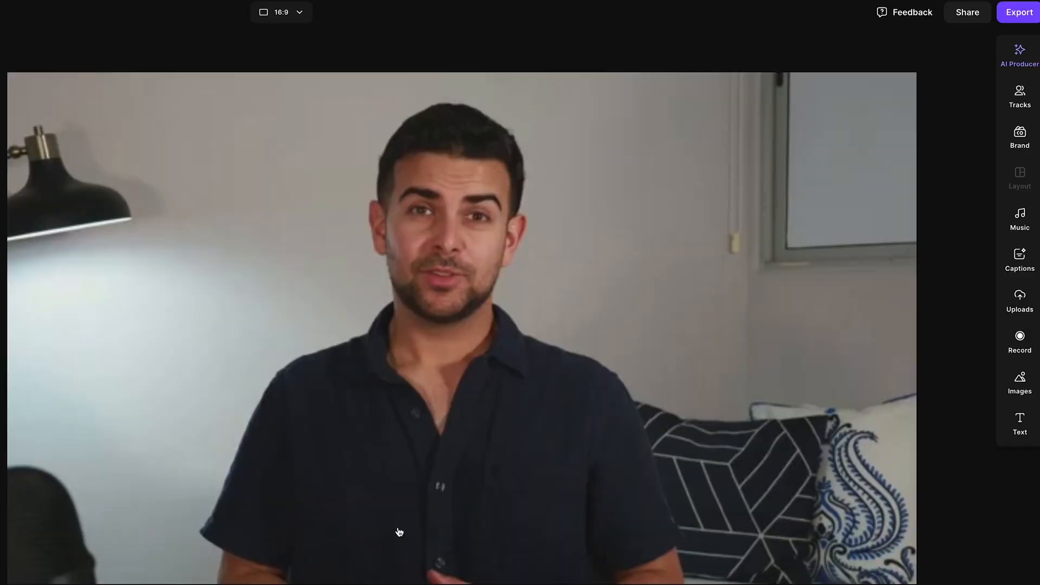
Apply Magic Audio from Riverside's AI Producer to enhance the audio track
{"action": "left_click", "coordinate": [1019, 55]}
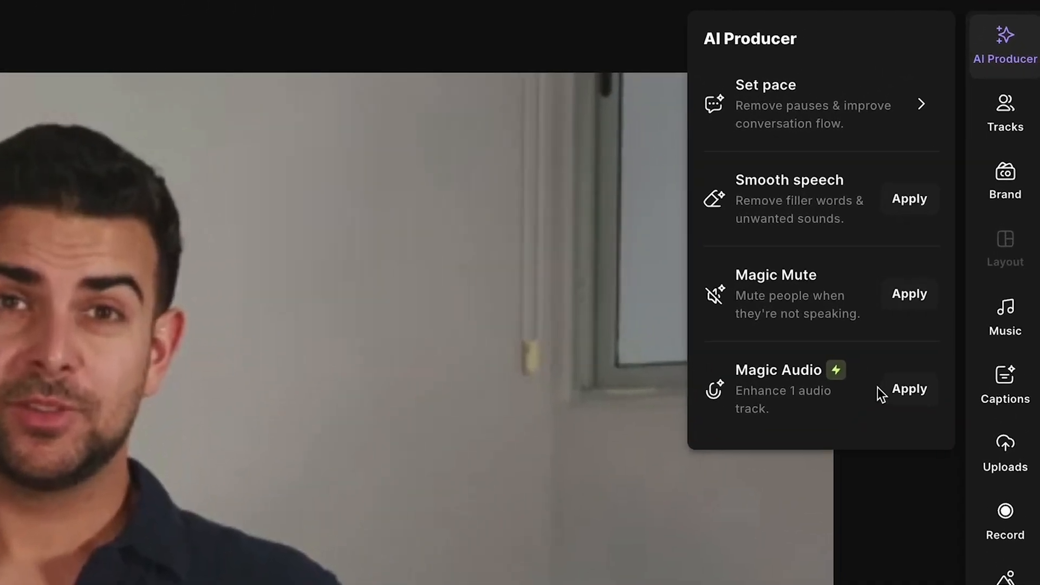
{"action": "left_click", "coordinate": [909, 389]}
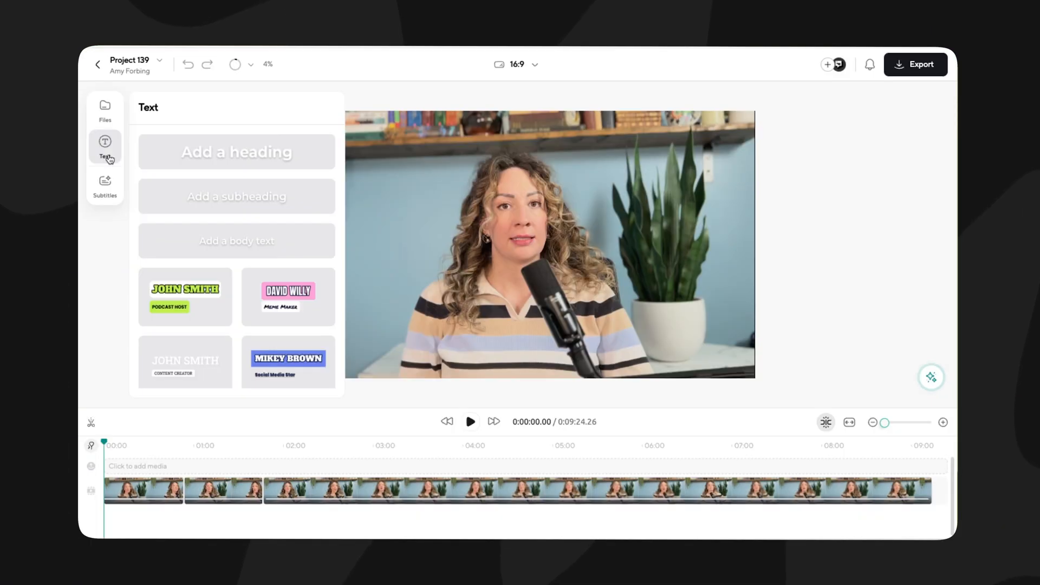
Enable Cinematic Blur alongside AI Video Enhance and Eye Contact for the Podcastle clip
{"action": "left_click", "coordinate": [104, 144]}
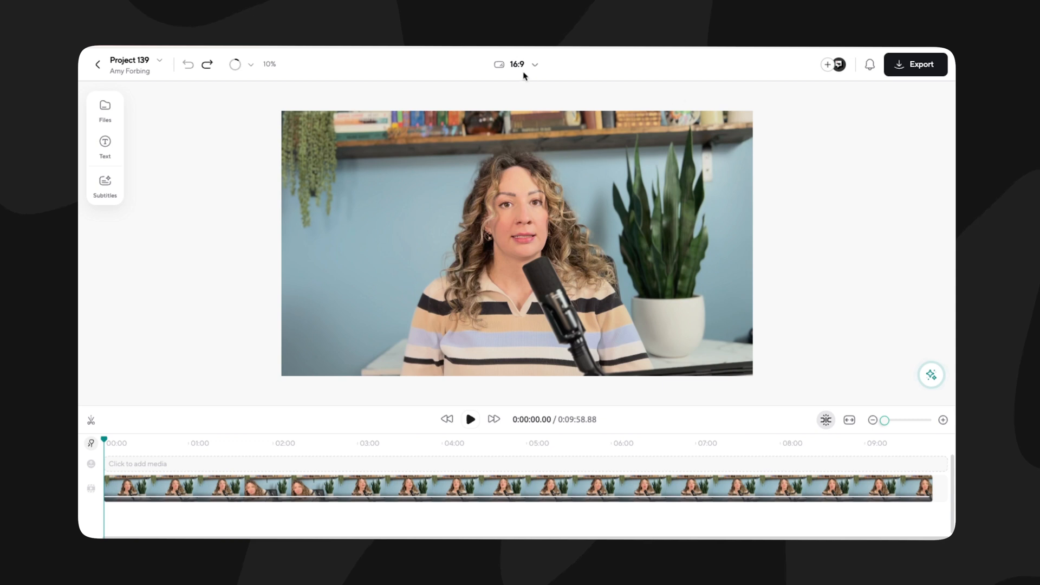
{"action": "left_click", "coordinate": [517, 64]}
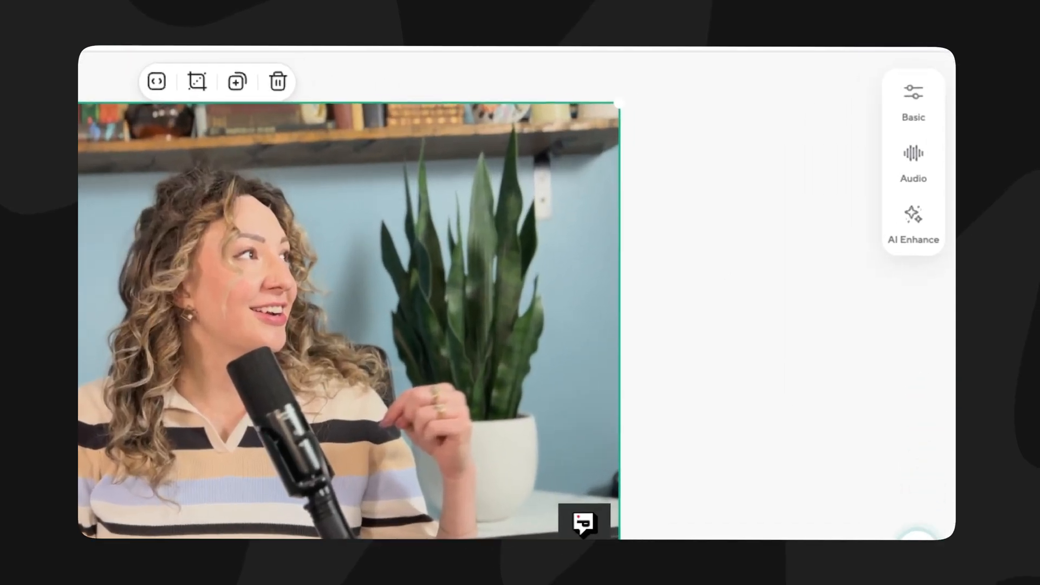
{"action": "left_click", "coordinate": [913, 222]}
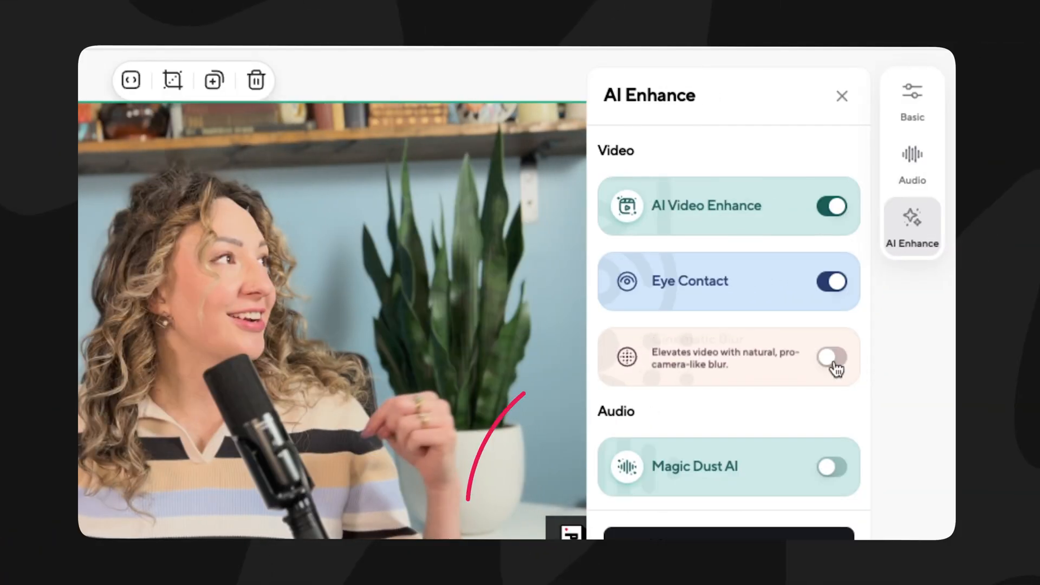
{"action": "left_click", "coordinate": [833, 357]}
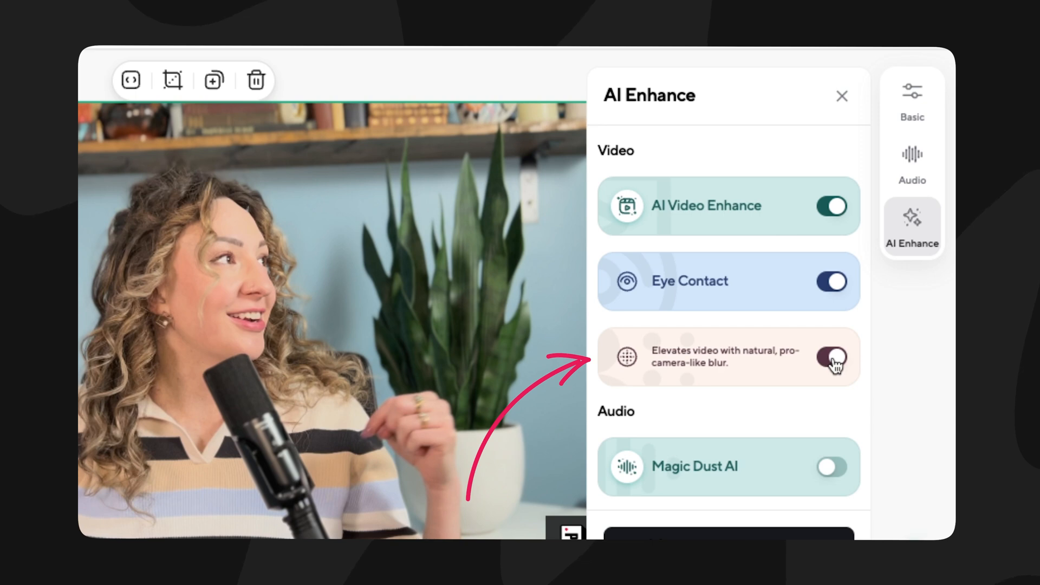